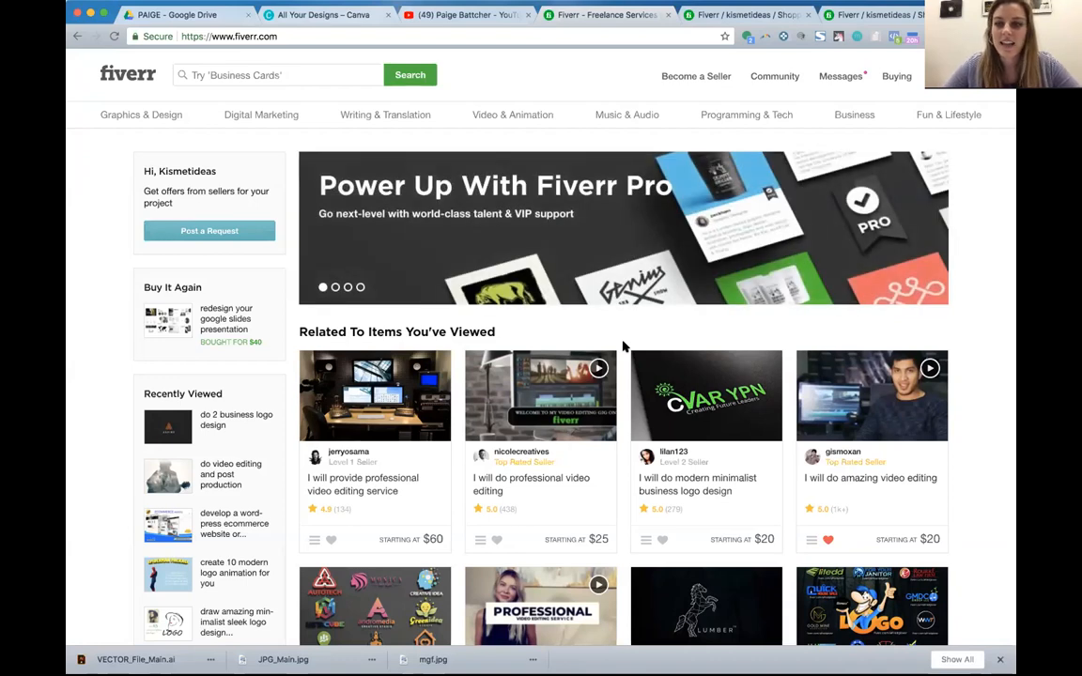
pyautogui.moveTo(534, 204)
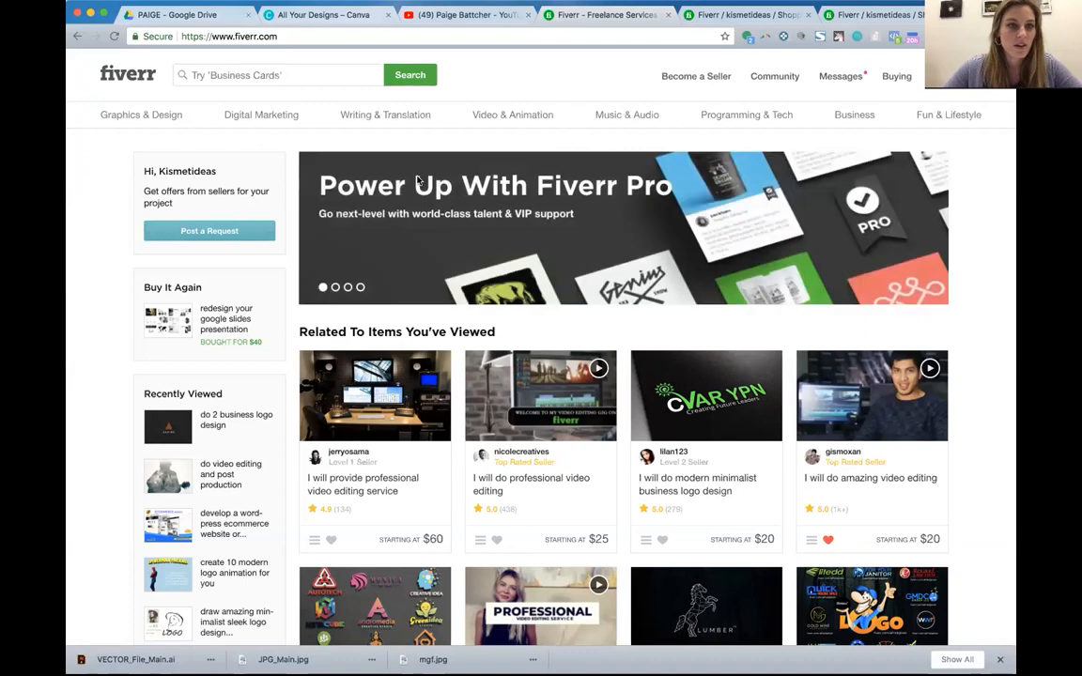
# Search Fiverr for 'logo' and browse the logo design gig results with starting prices.
pyautogui.scroll(-3)
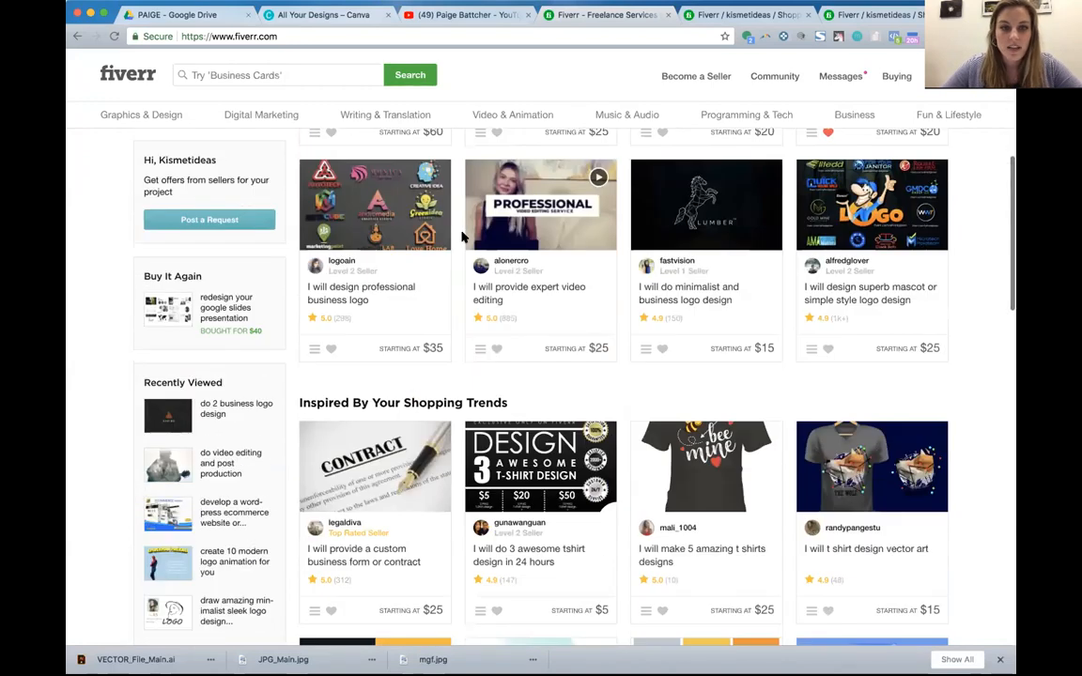
pyautogui.scroll(-3)
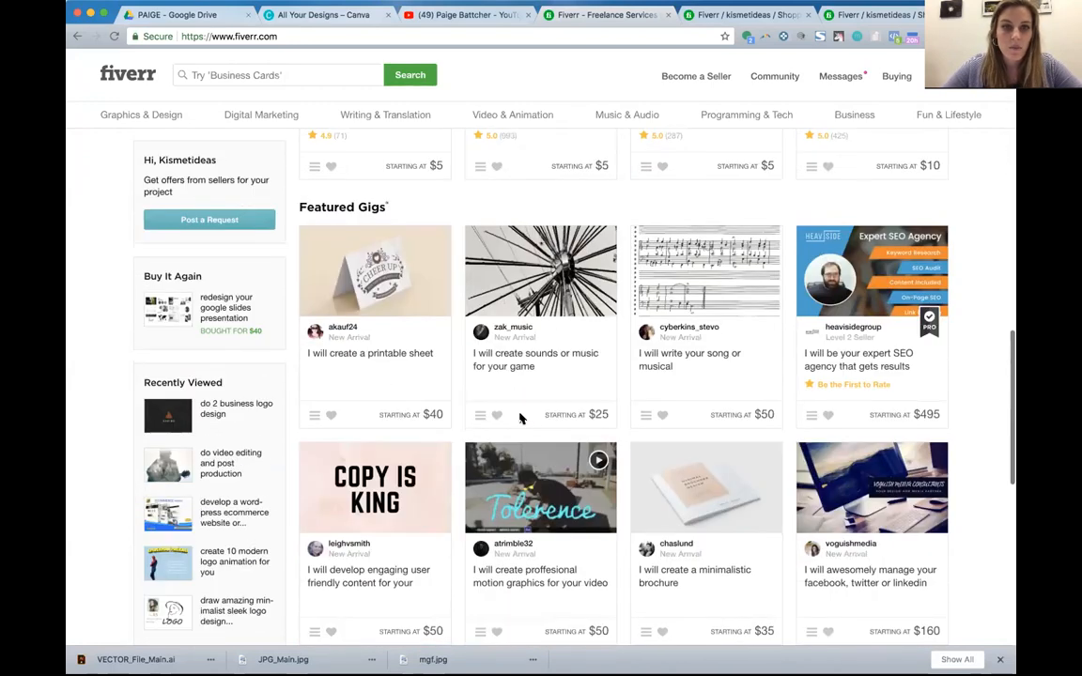
pyautogui.click(277, 75)
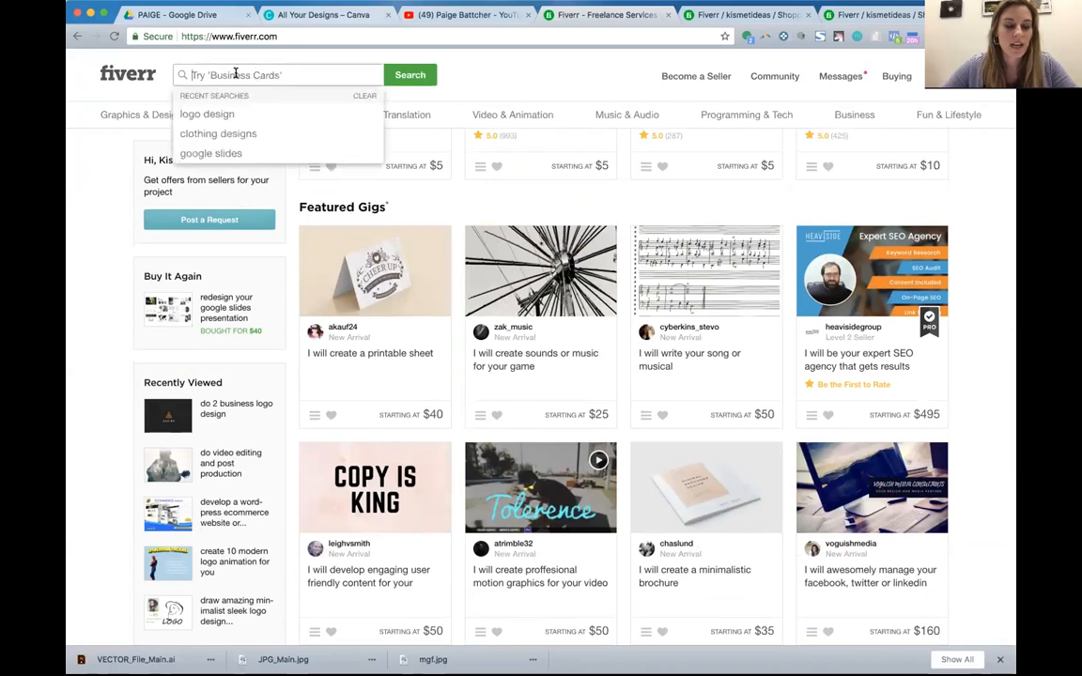
pyautogui.write('logo design')
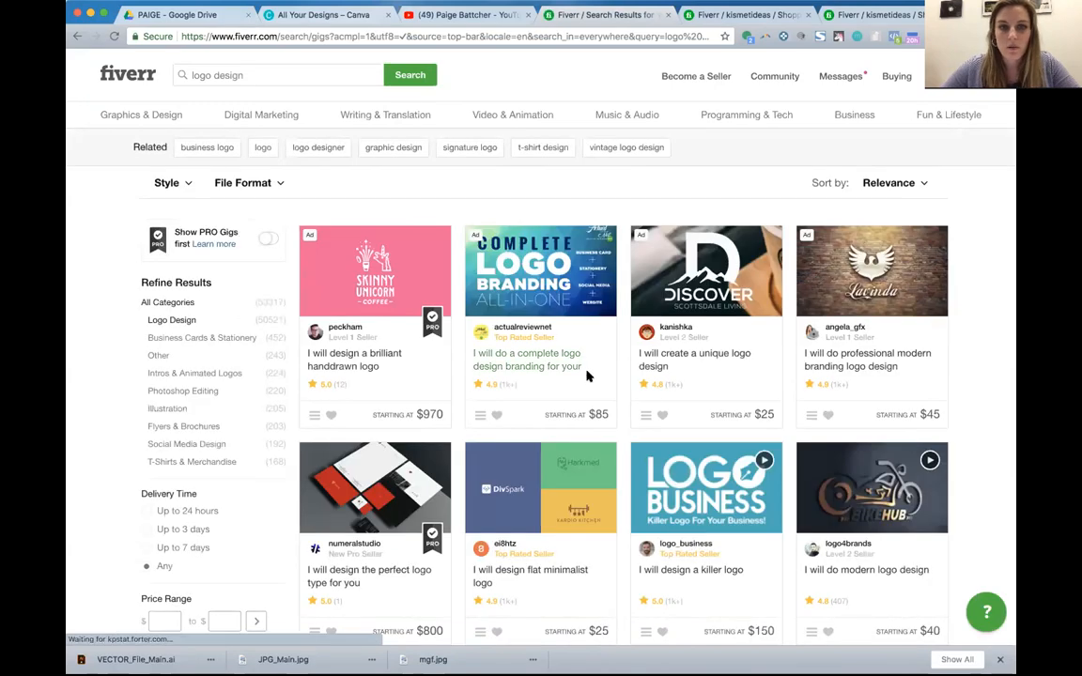
pyautogui.scroll(-3)
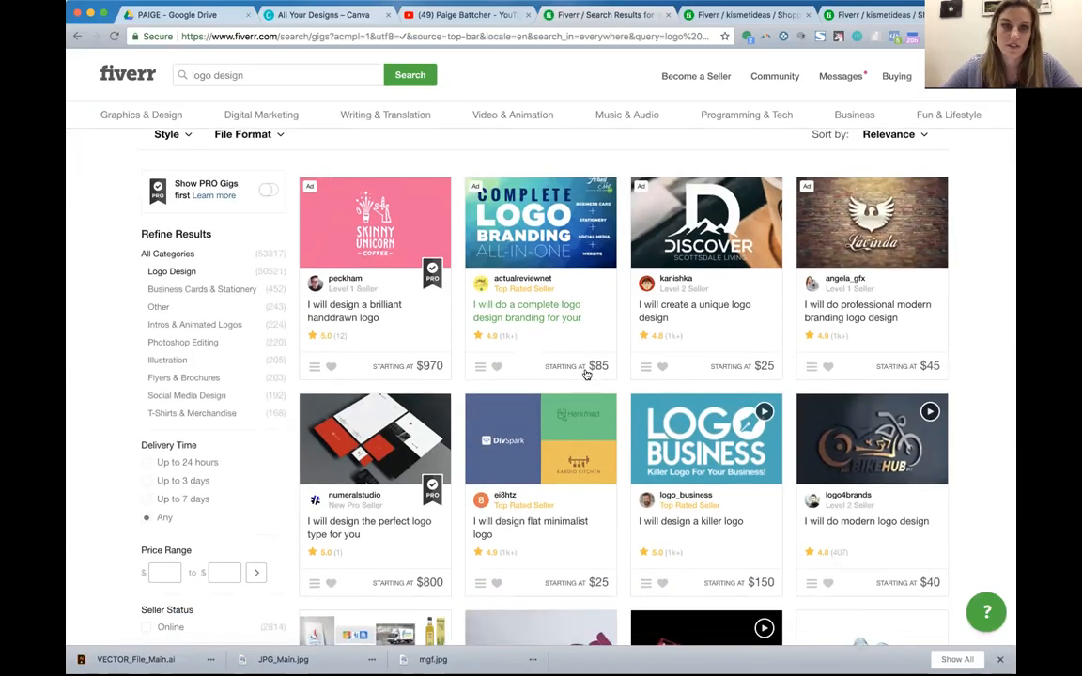
pyautogui.scroll(-3)
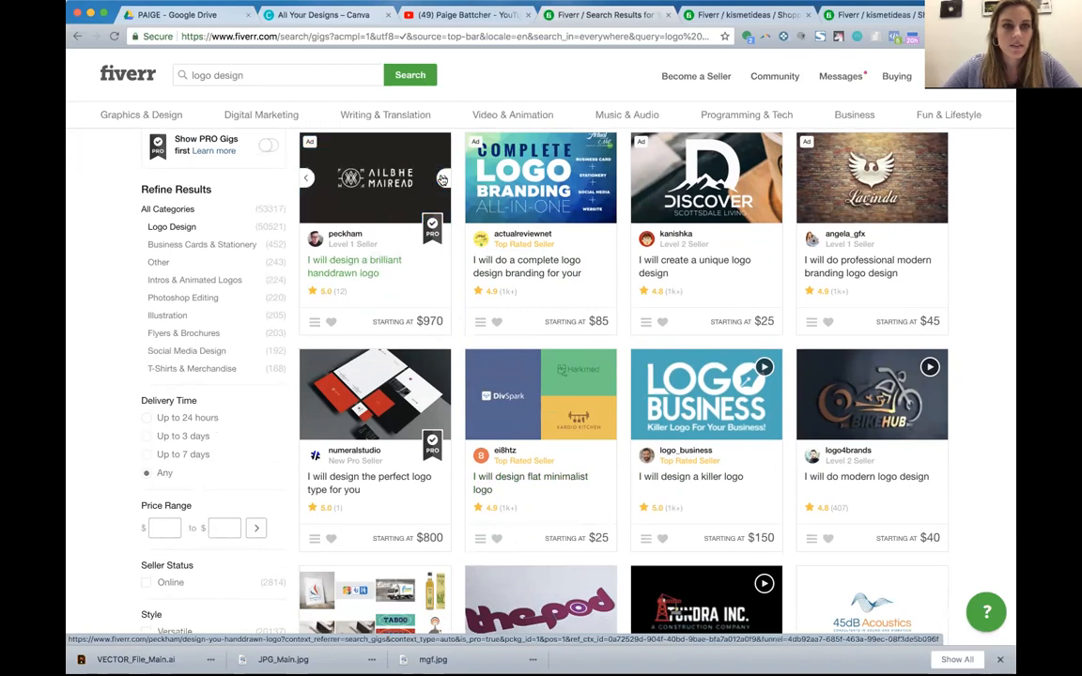
# Browse down the logo design results to the 'I will do business logo design' gig.
pyautogui.scroll(-3)
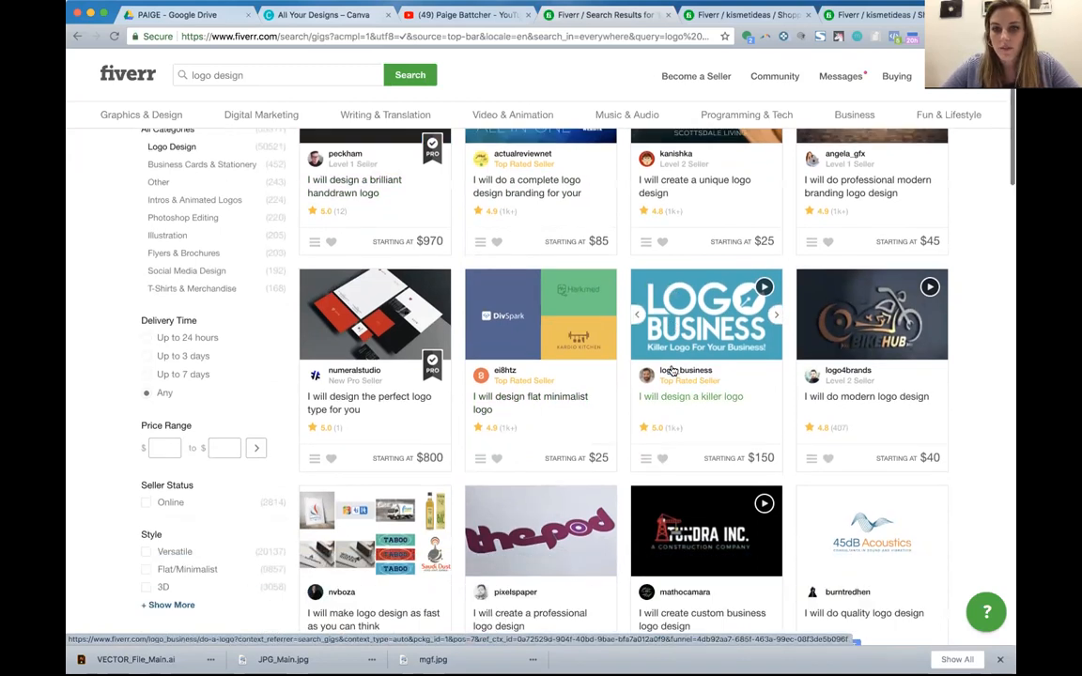
pyautogui.scroll(-3)
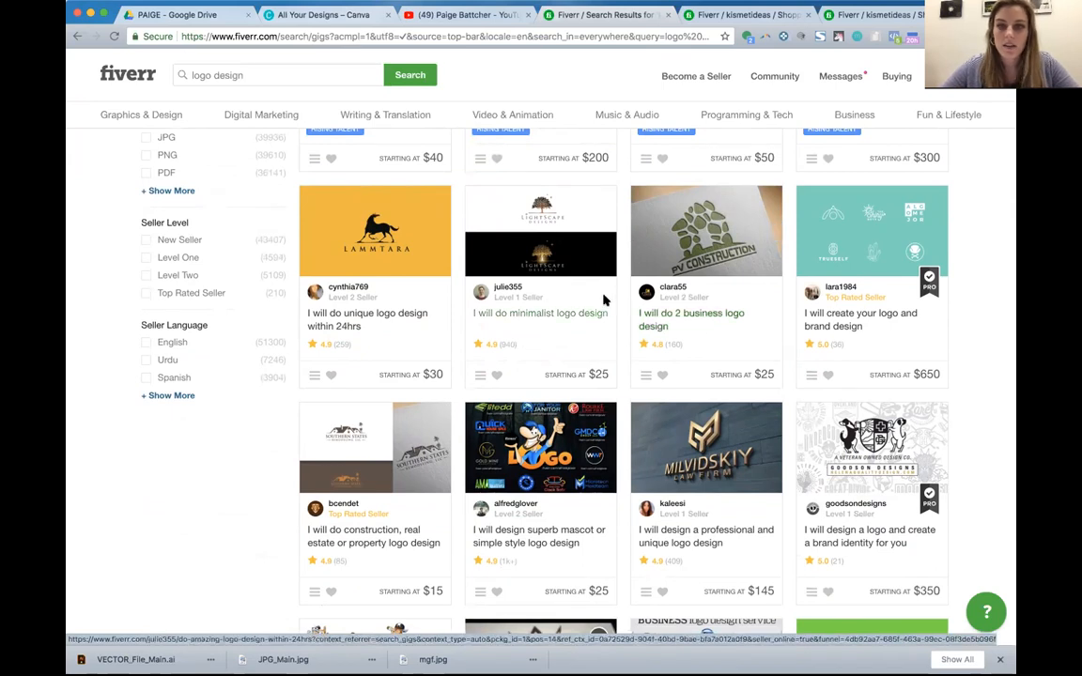
pyautogui.scroll(-3)
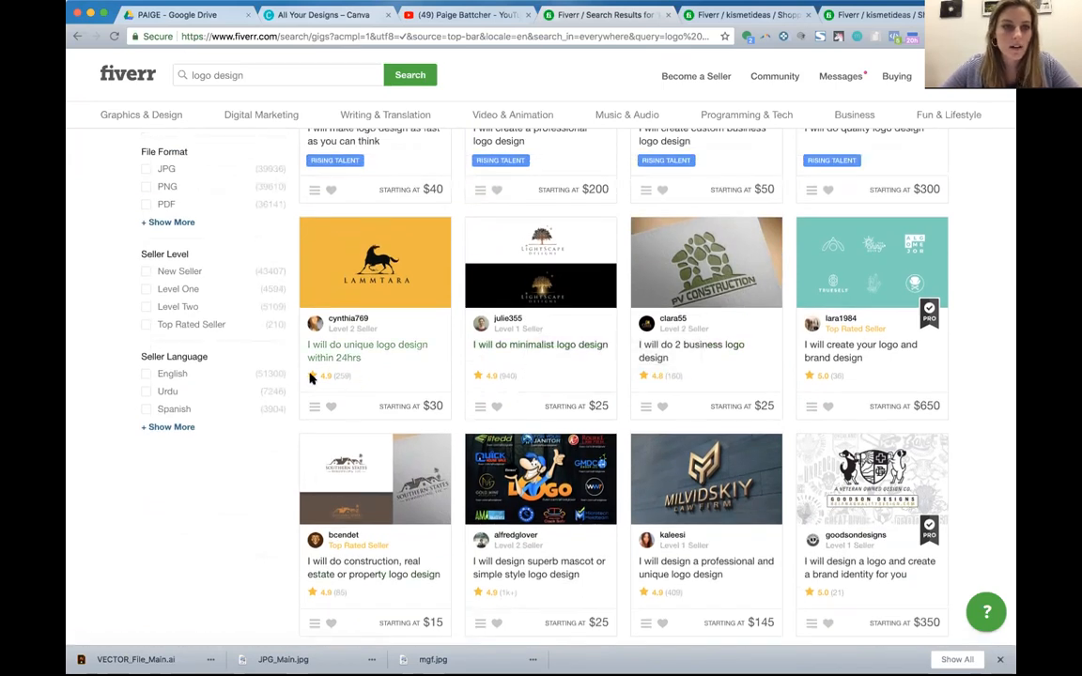
pyautogui.moveTo(357, 384)
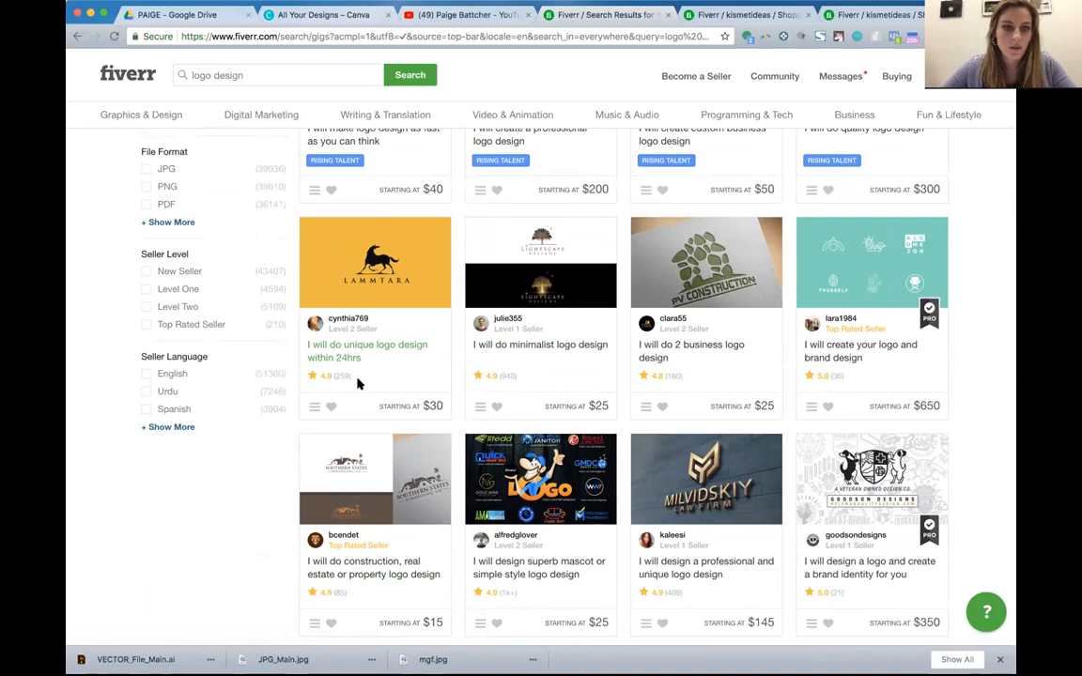
pyautogui.moveTo(388, 368)
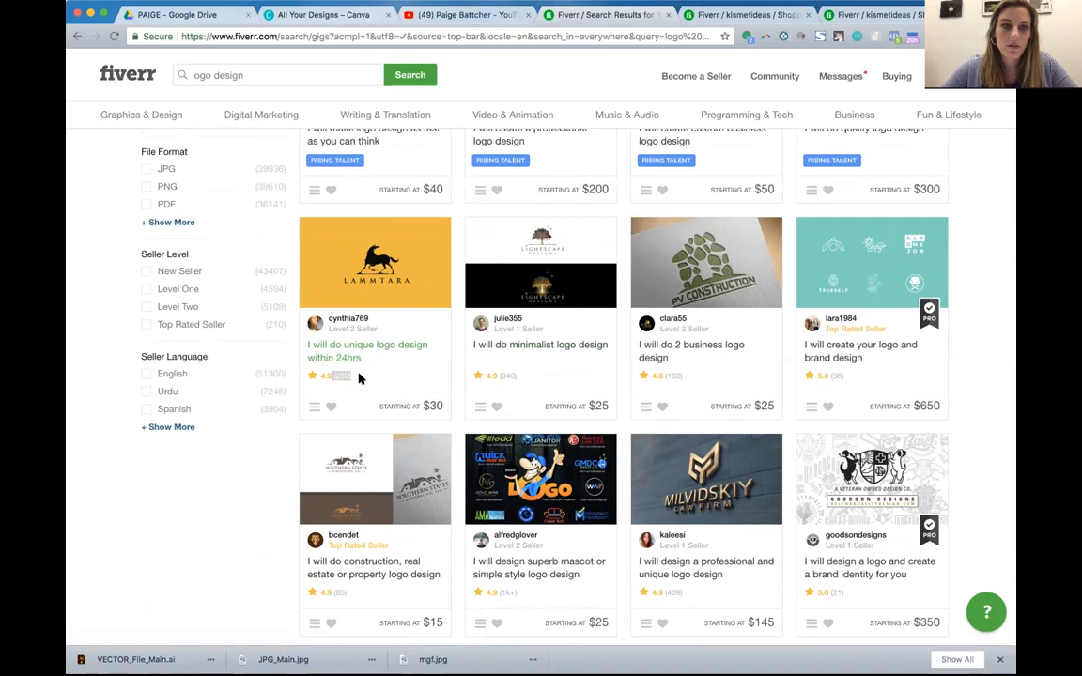
pyautogui.moveTo(518, 204)
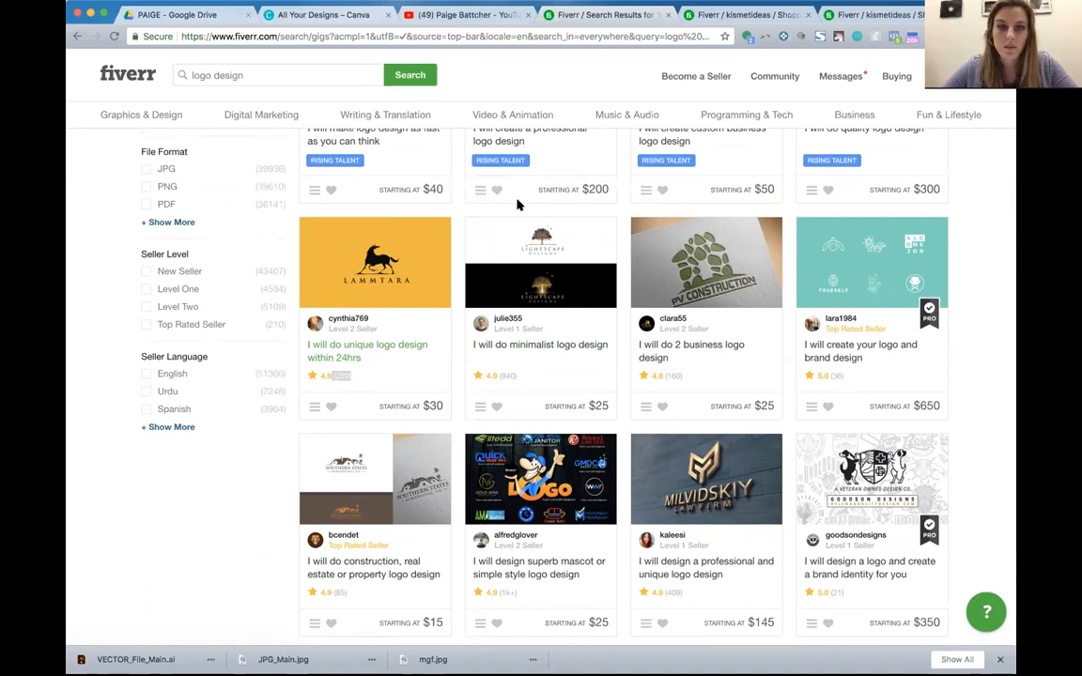
pyautogui.scroll(-3)
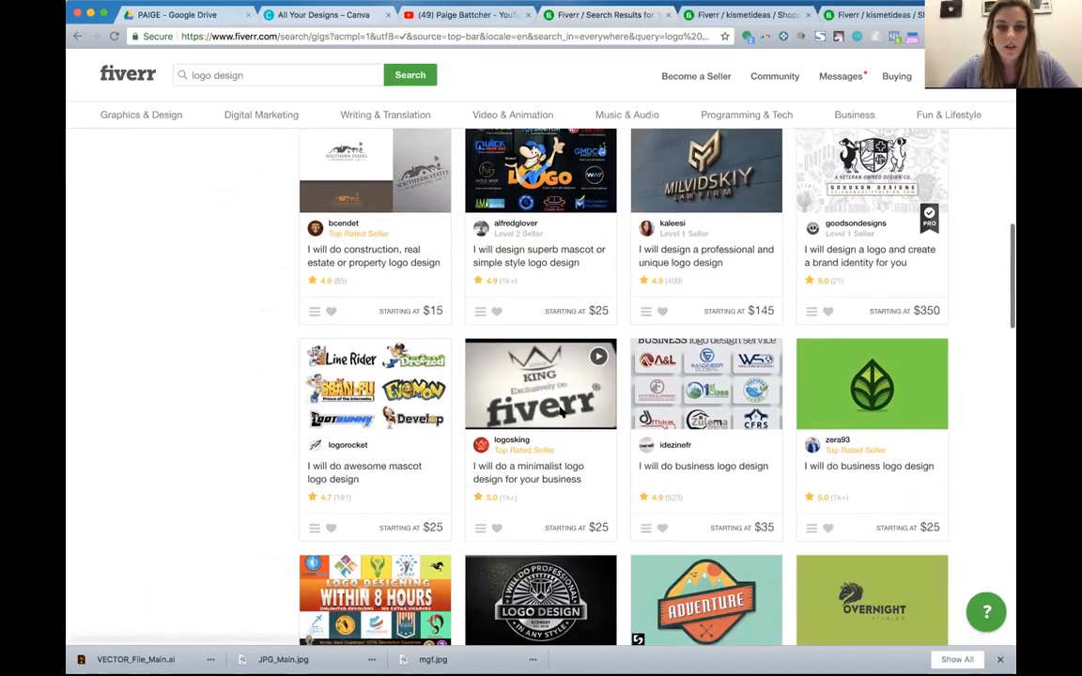
pyautogui.scroll(-3)
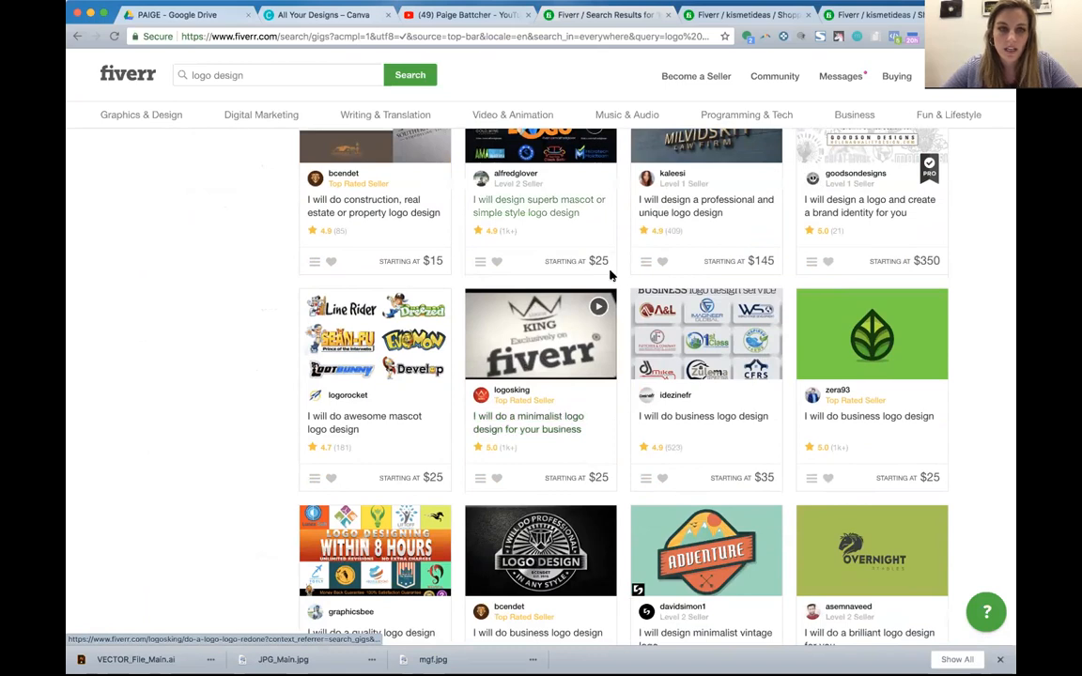
pyautogui.scroll(-3)
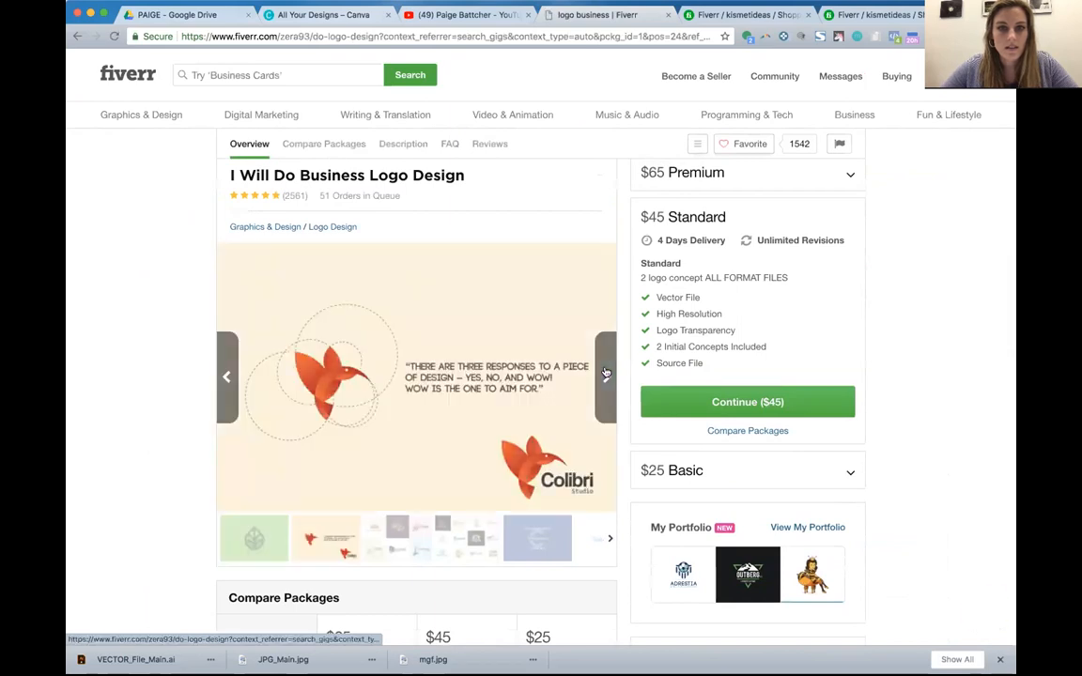
# View the gig's next gallery sample and scroll to the $25 Basic one-concept package.
pyautogui.click(606, 376)
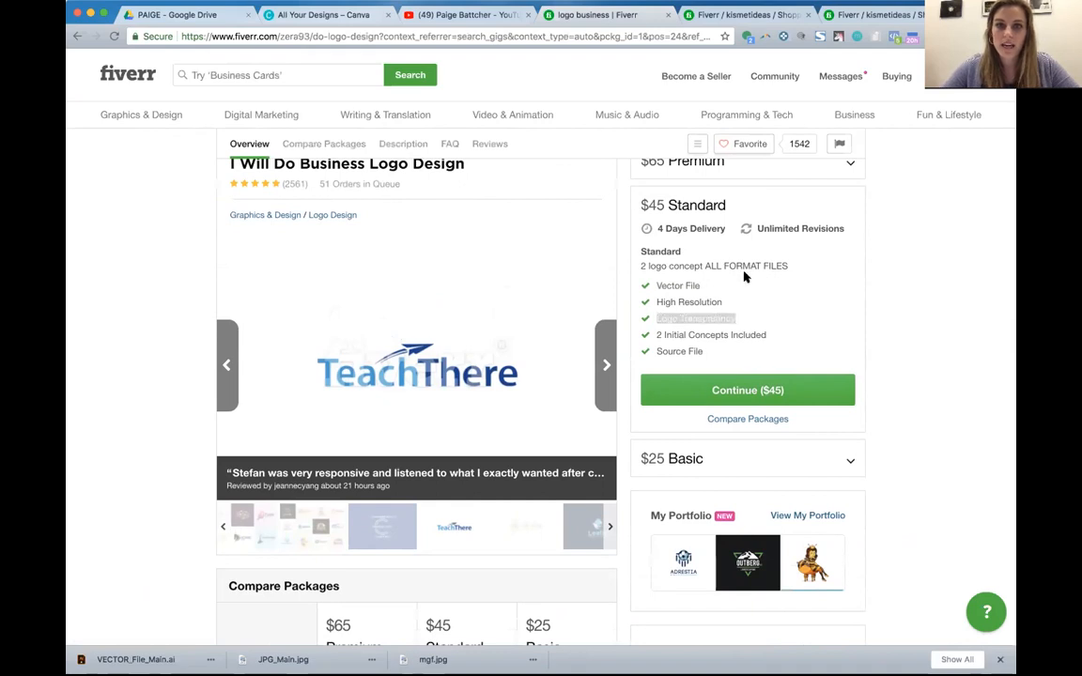
pyautogui.scroll(-3)
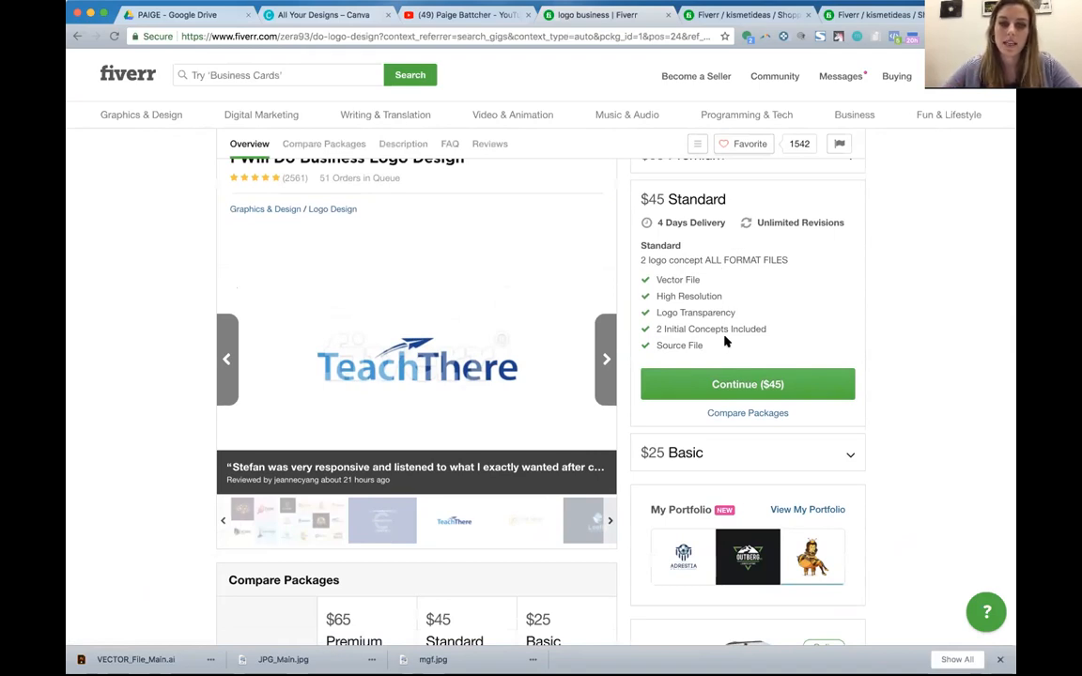
pyautogui.moveTo(735, 342)
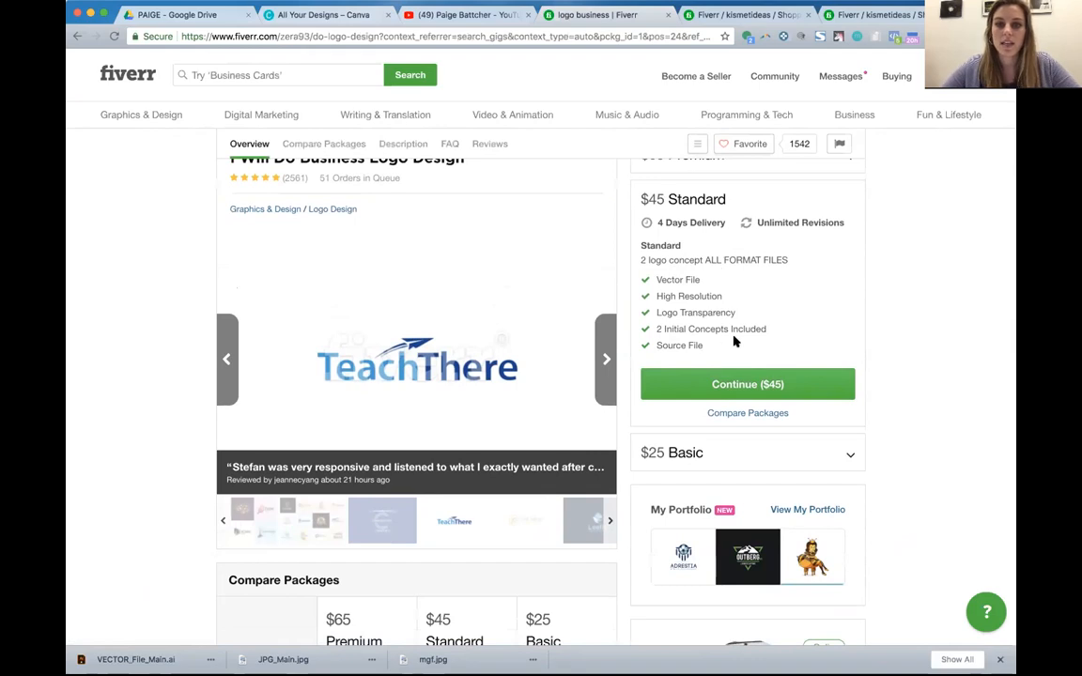
pyautogui.scroll(-3)
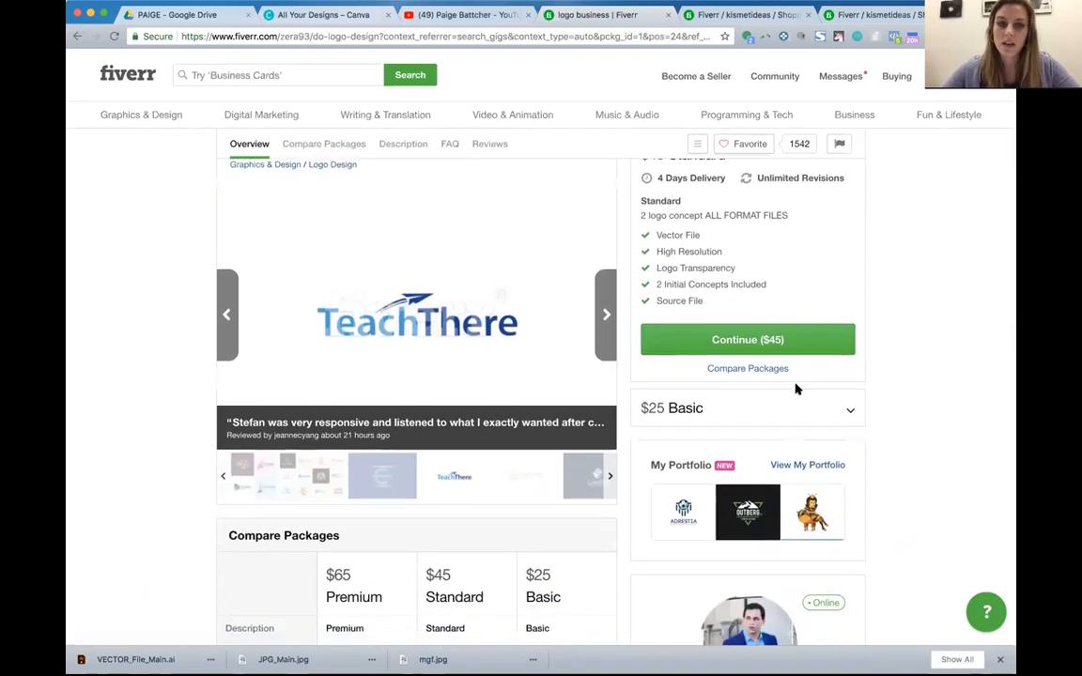
pyautogui.moveTo(855, 424)
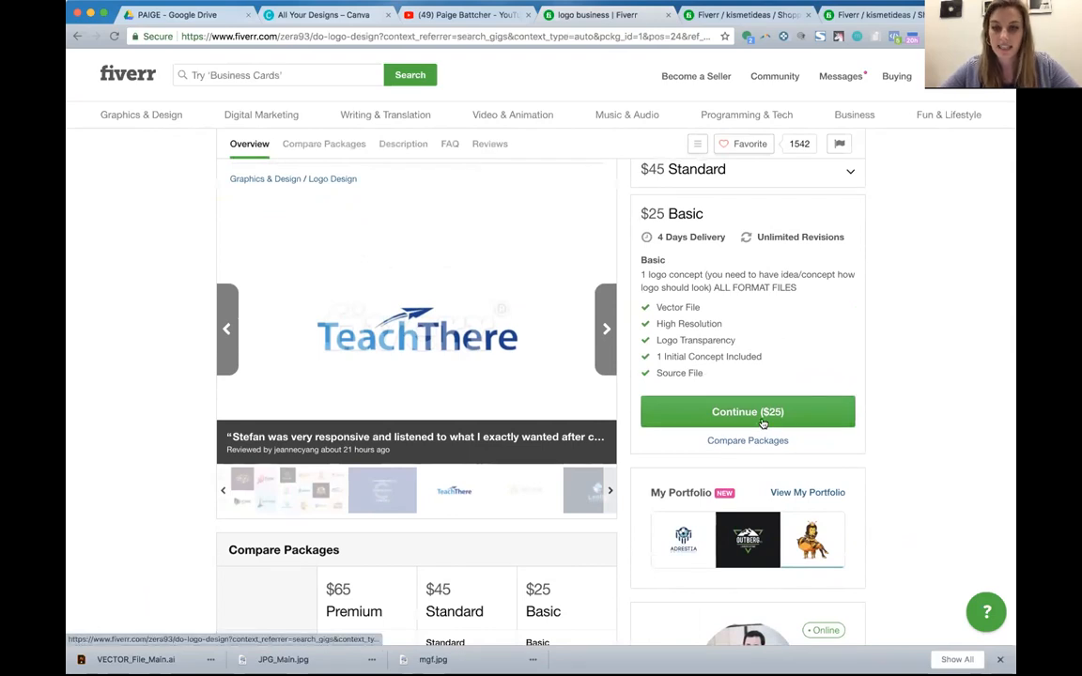
pyautogui.scroll(-3)
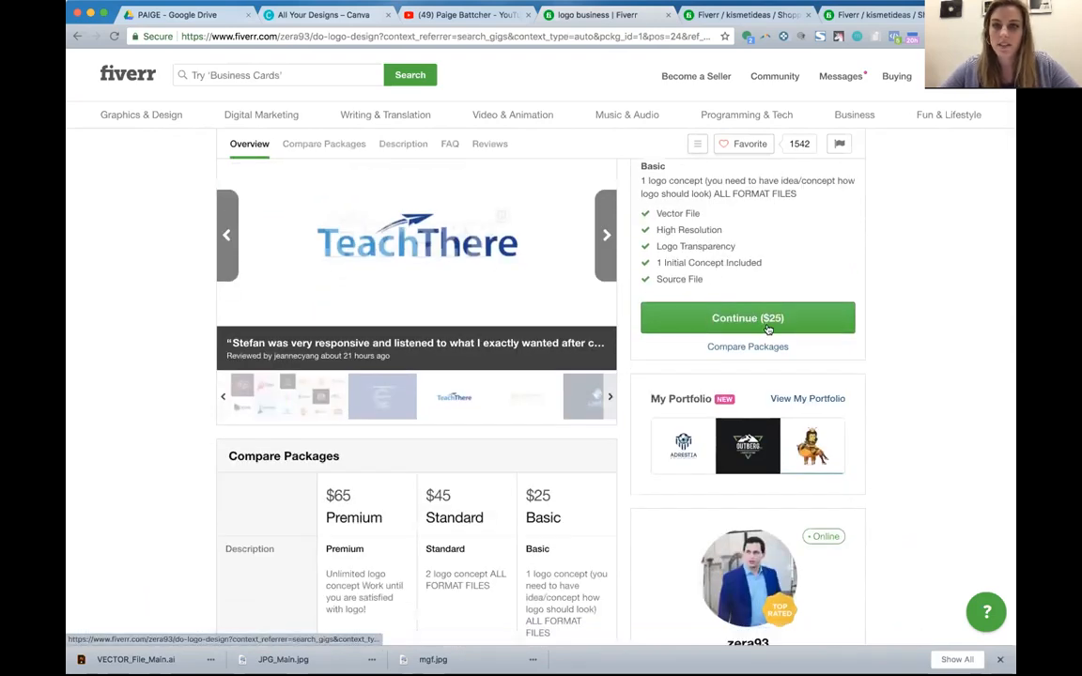
# Continue with the $25 Basic package to checkout, totaling $27 with four-day delivery.
pyautogui.click(748, 317)
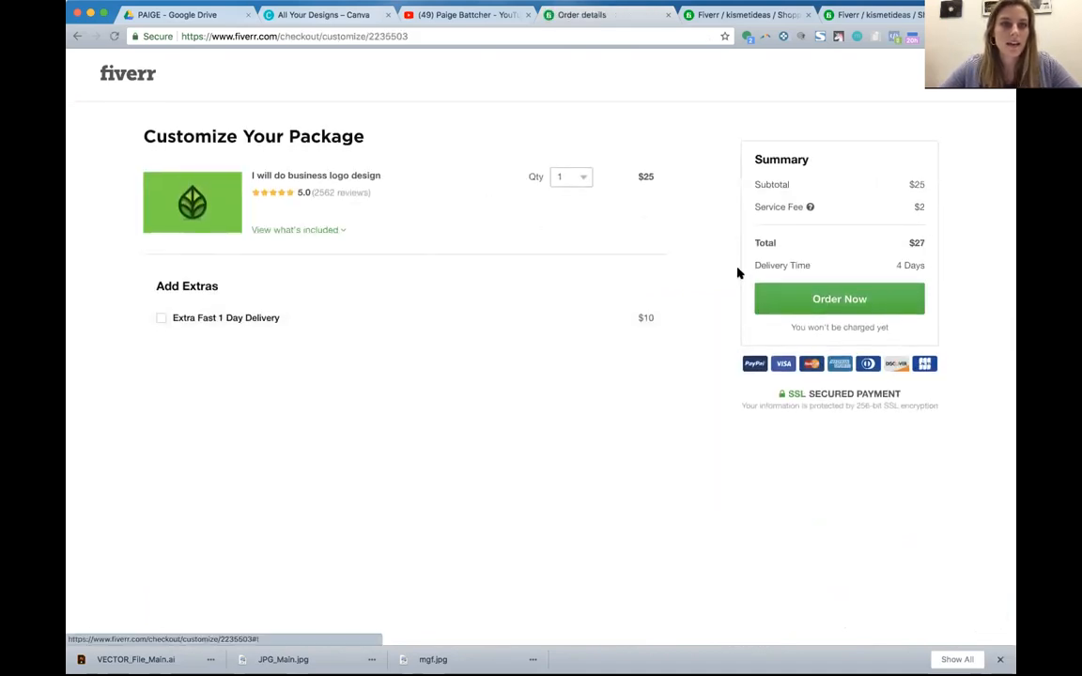
pyautogui.moveTo(707, 62)
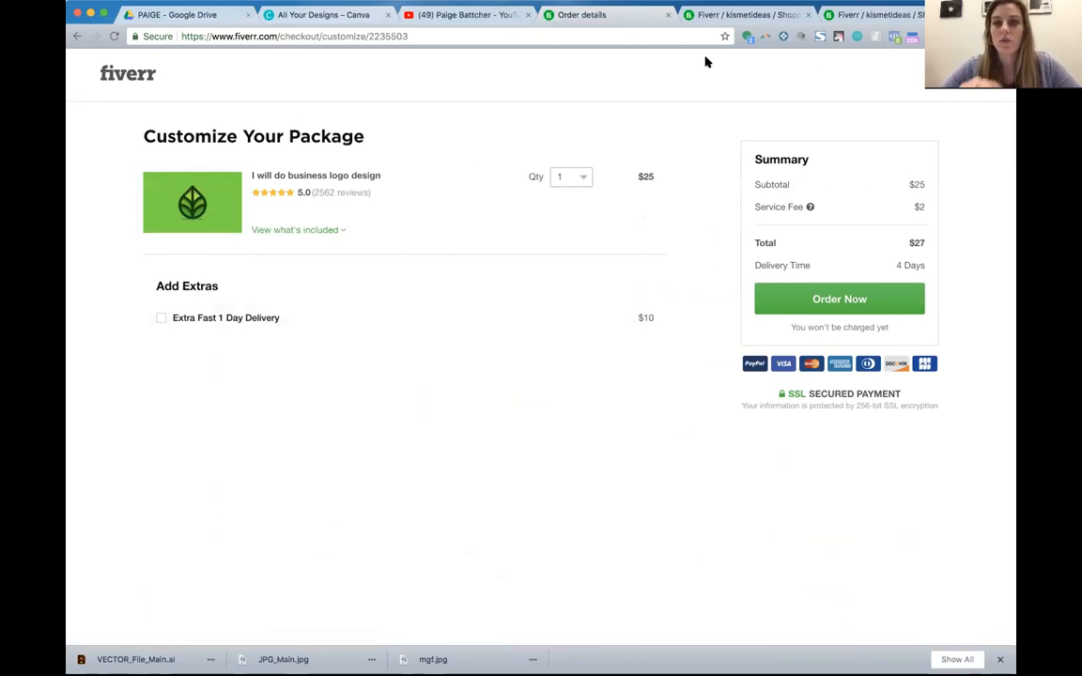
pyautogui.moveTo(667, 344)
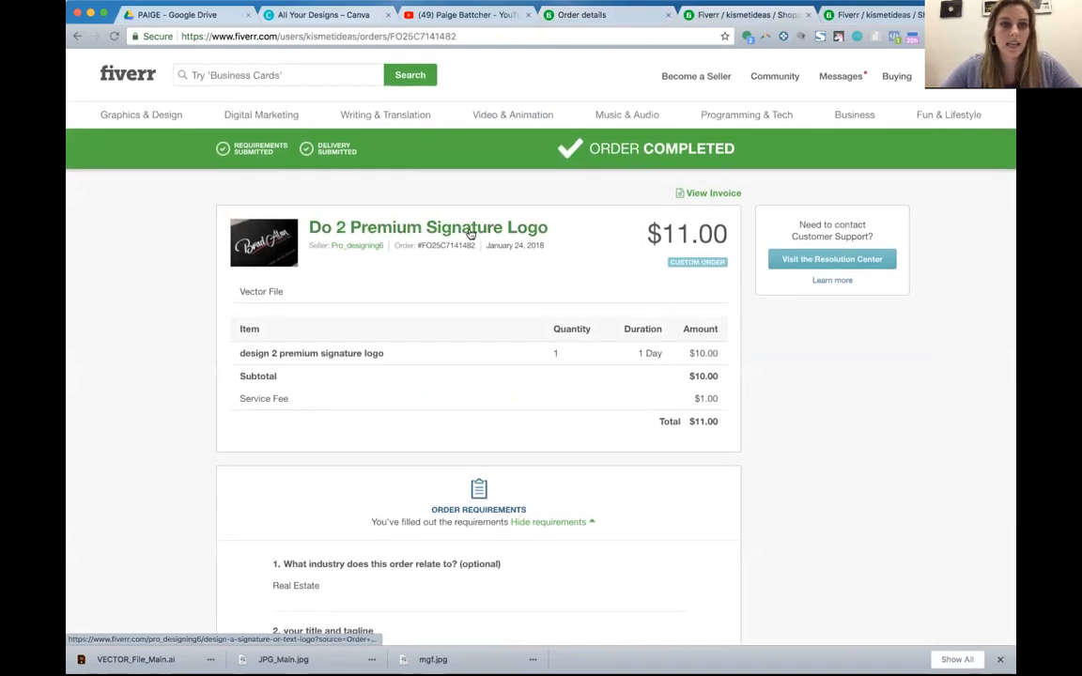
pyautogui.moveTo(510, 375)
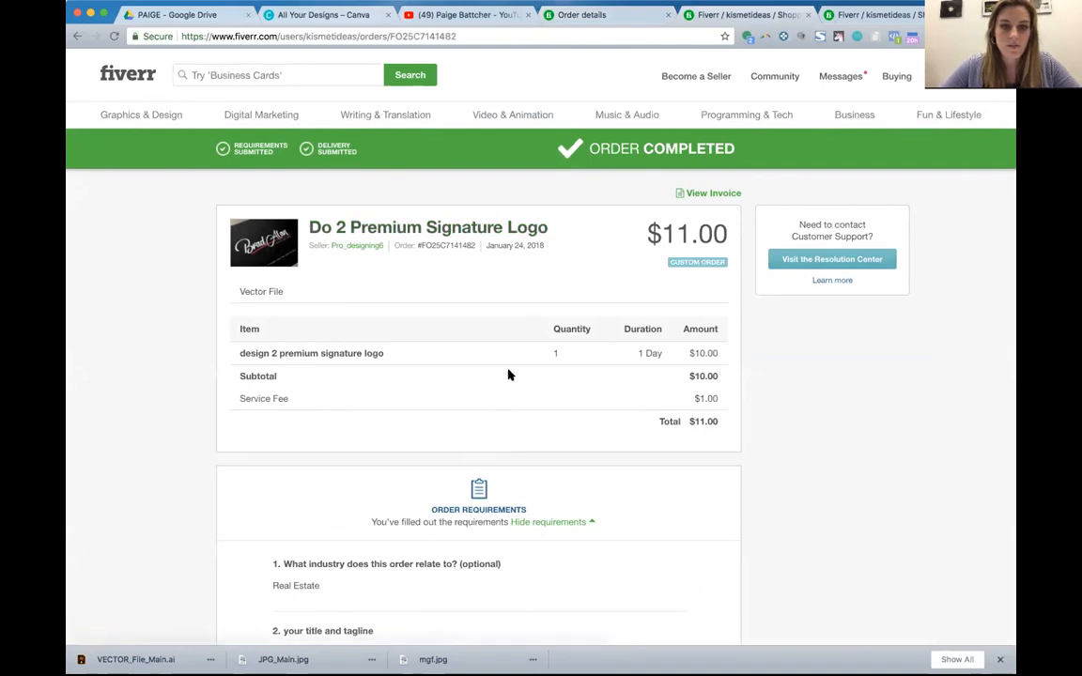
# Review the completed $11 Do 2 Premium Signature Logo order's submitted requirements.
pyautogui.scroll(-3)
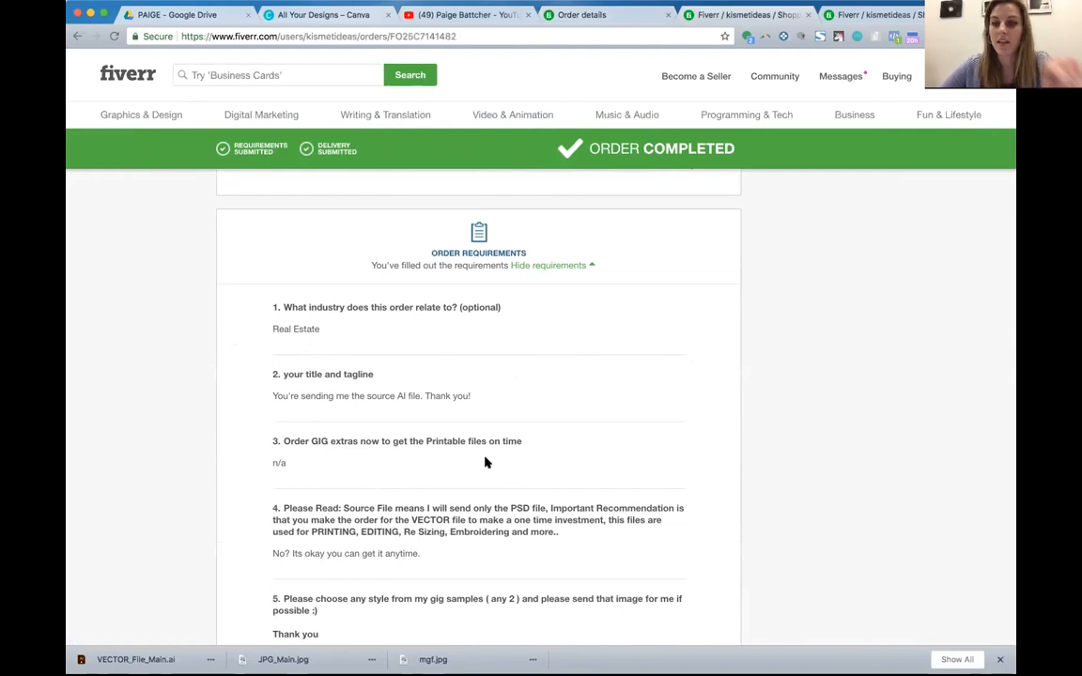
pyautogui.moveTo(551, 392)
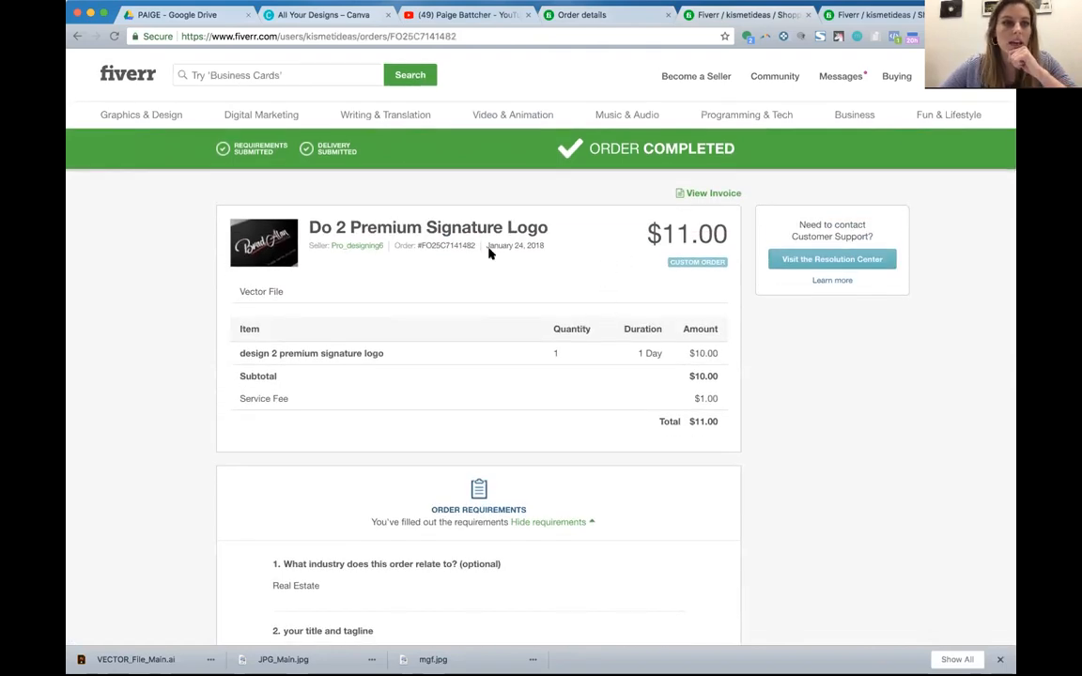
pyautogui.moveTo(407, 316)
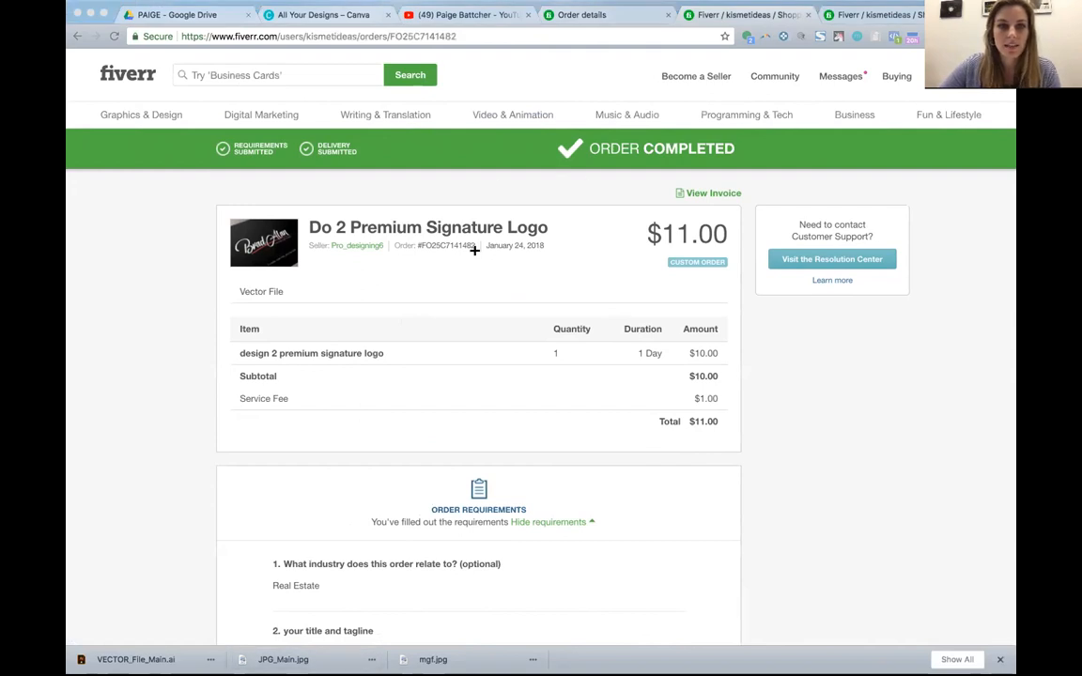
pyautogui.moveTo(903, 490)
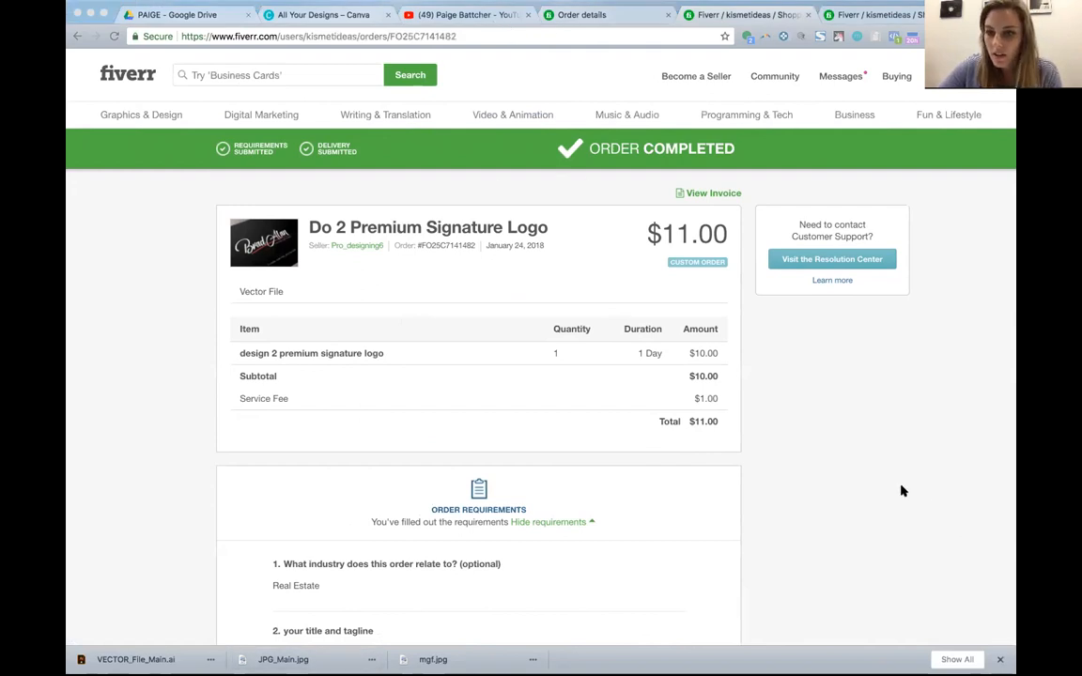
pyautogui.moveTo(722, 176)
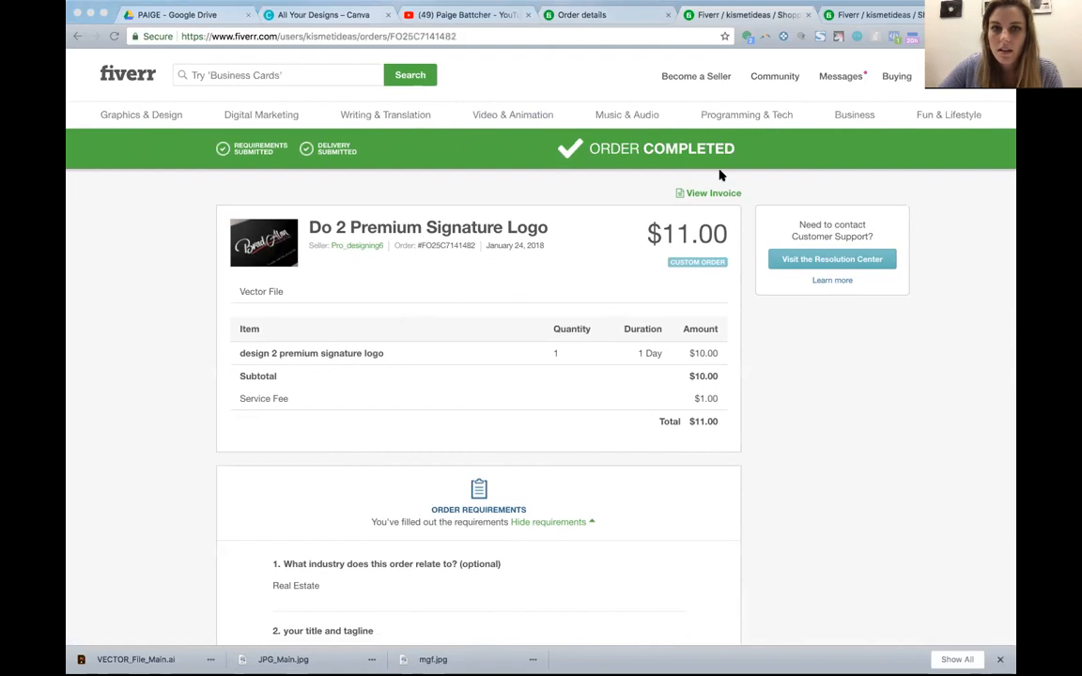
pyautogui.moveTo(400, 245)
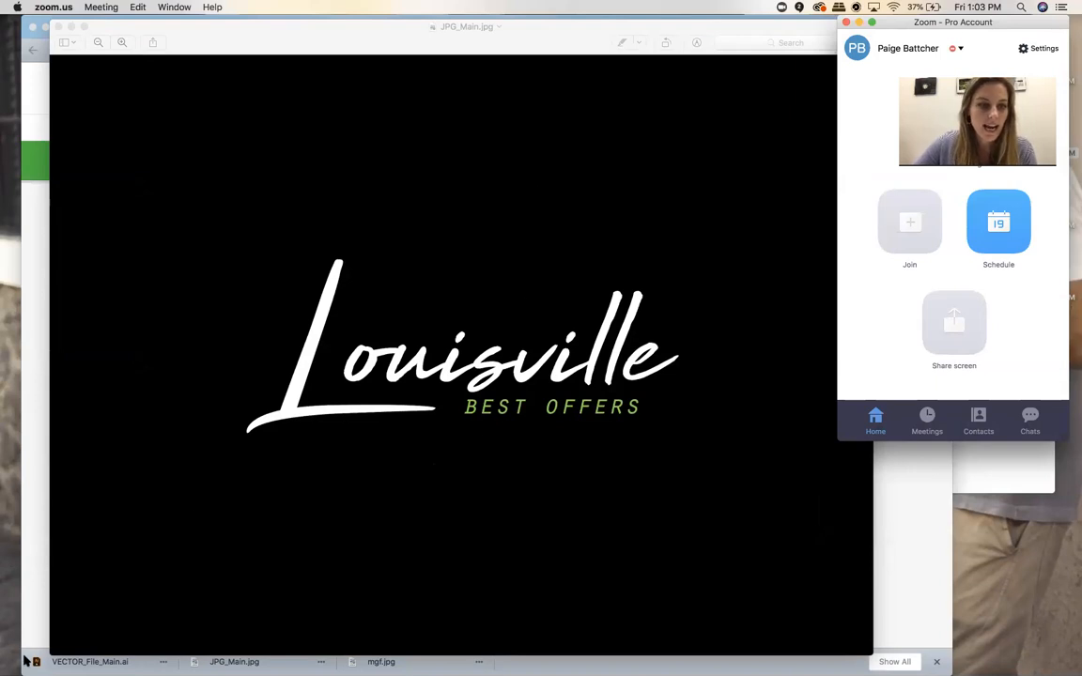
# Open the delivered VECTOR_File_Main.ai Louisville logo in Illustrator.
pyautogui.click(90, 661)
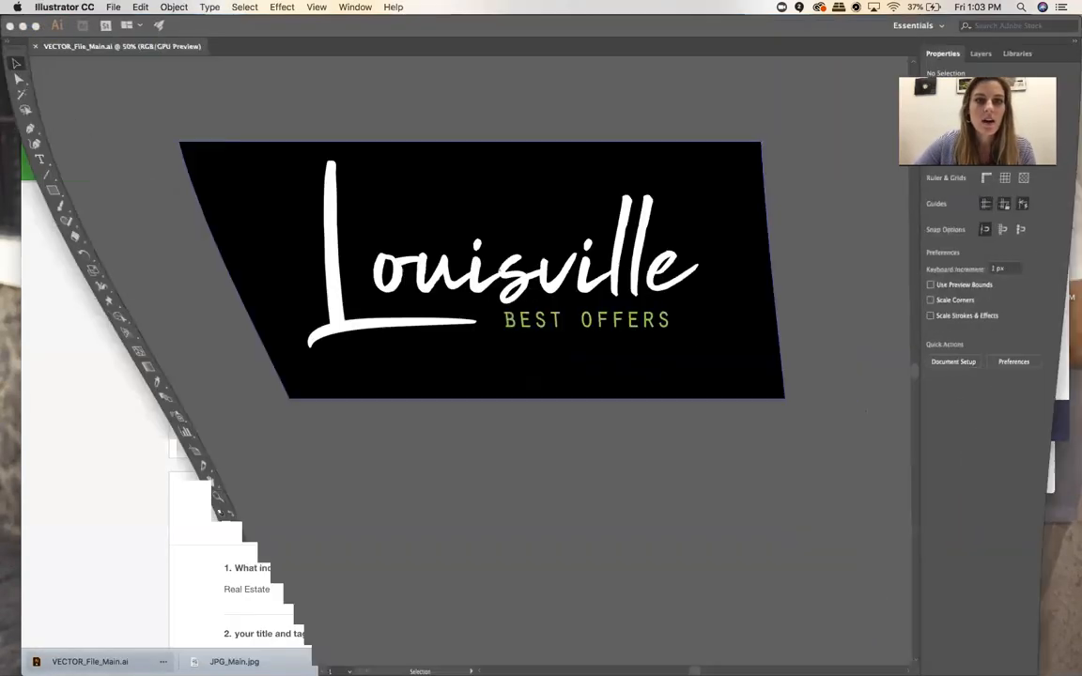